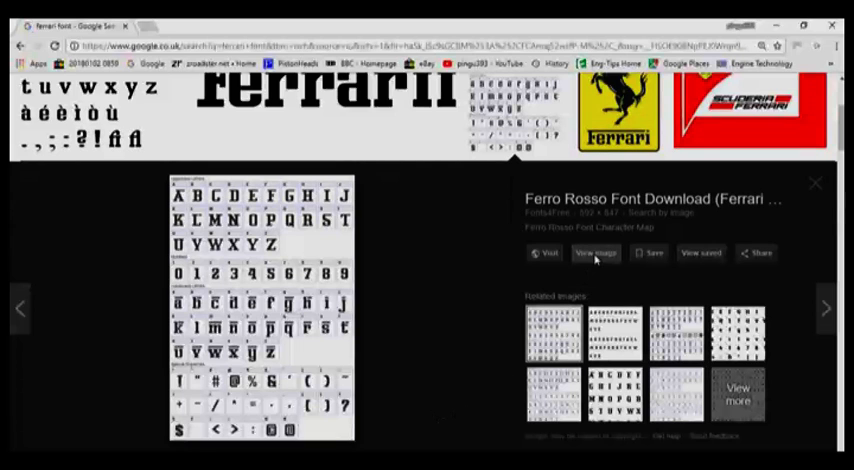
Save the full-size Ferro Rosso character map image into Desktop\3D\Ferris_FerrisB.
click(595, 253)
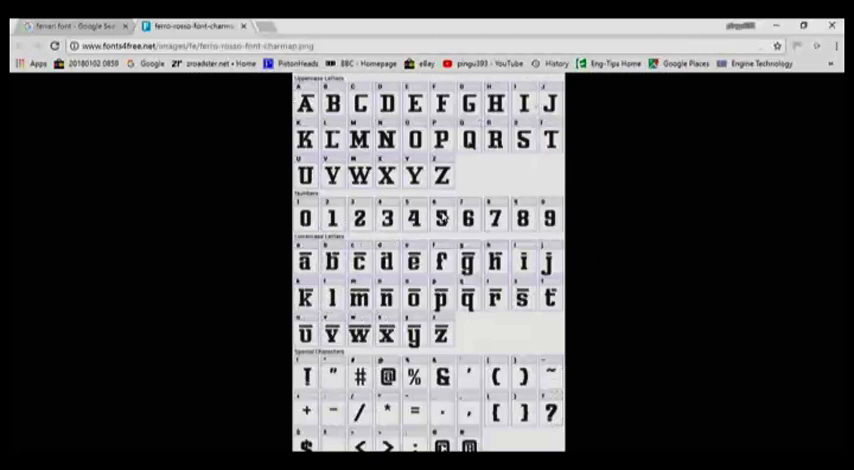
key(ctrl+s)
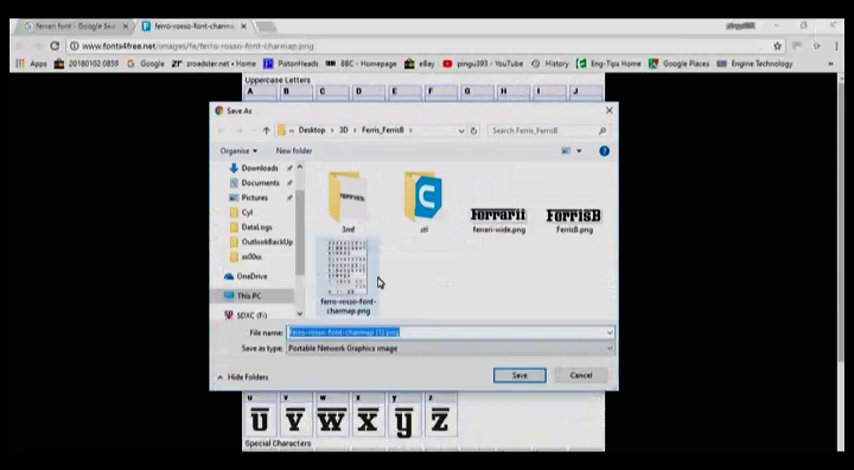
click(518, 375)
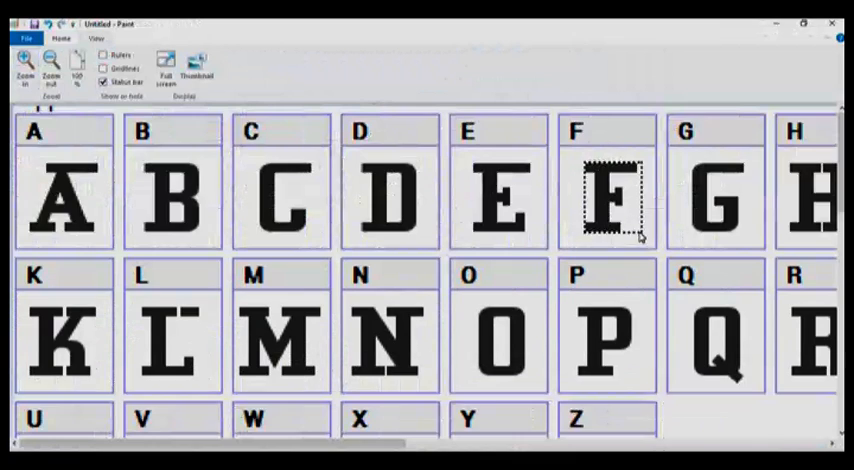
Assemble the F, e, r, r, i, s, B glyphs into a FerrisB wordmark image and save it.
scroll(down, 3)
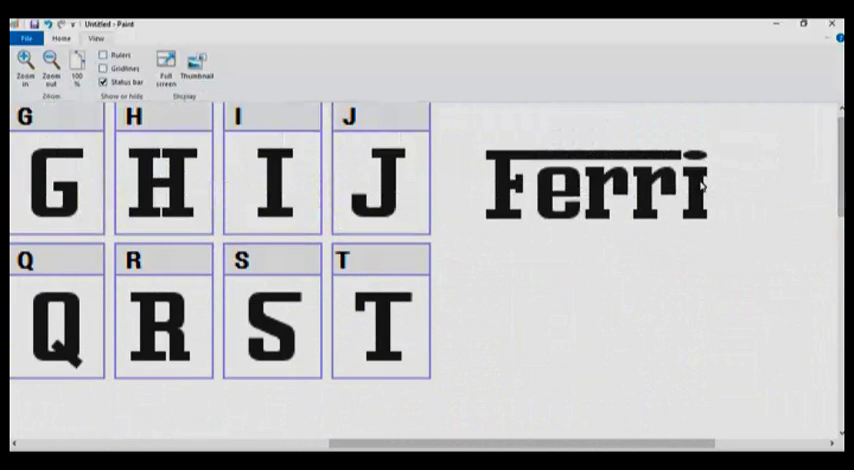
scroll(down, 3)
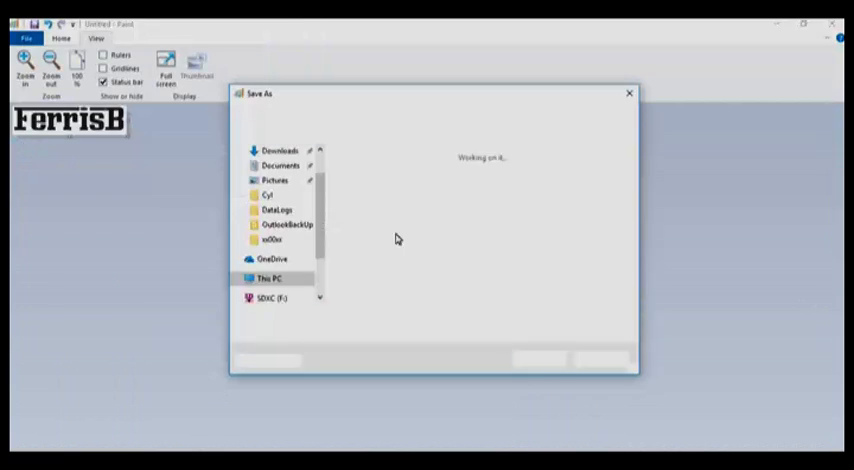
click(538, 358)
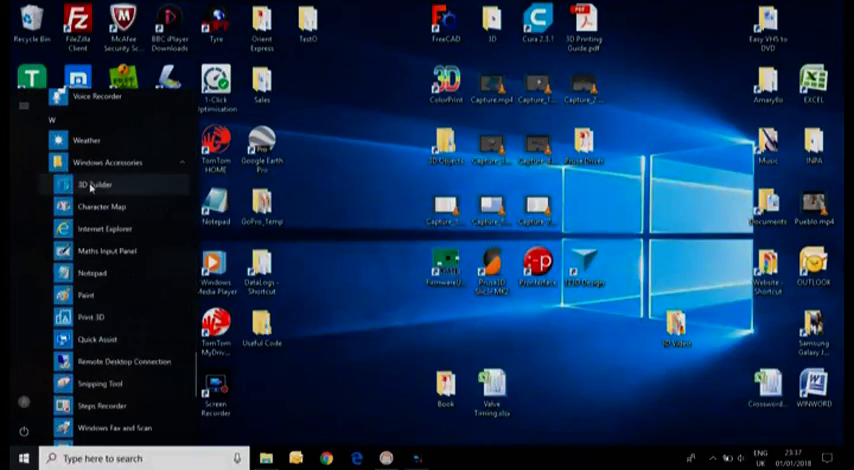
Load FerrisB.png in 3D Builder, compare Contour, Stamp and Edge, and import as Height map.
click(94, 184)
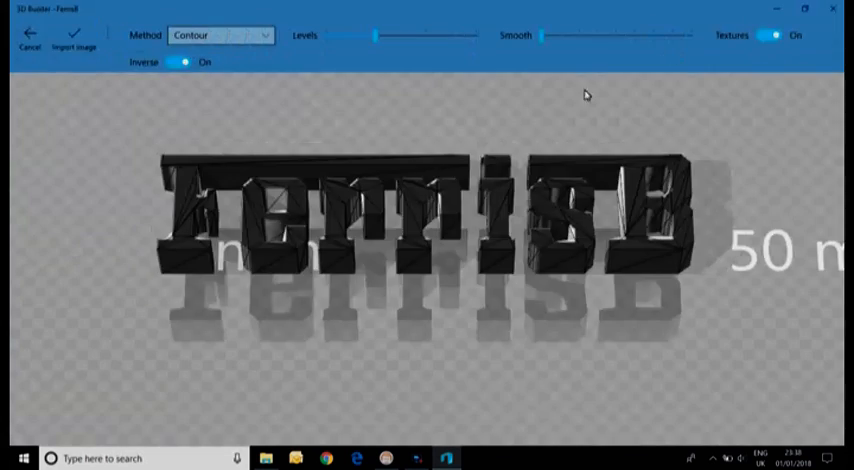
click(220, 35)
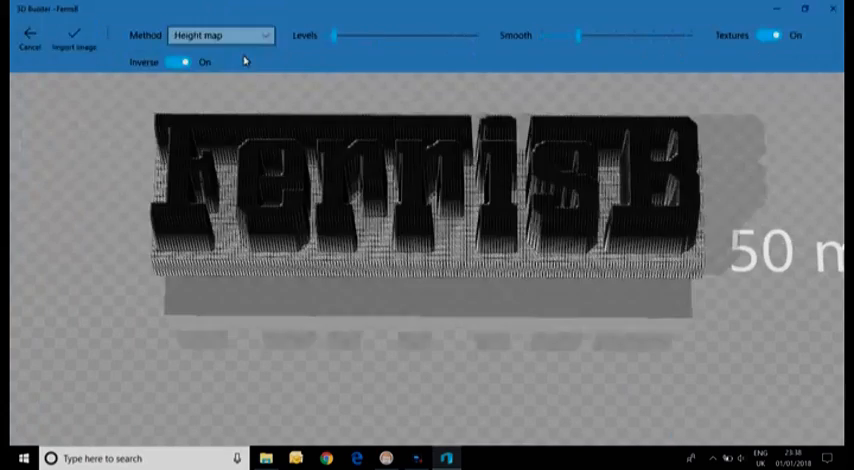
click(220, 35)
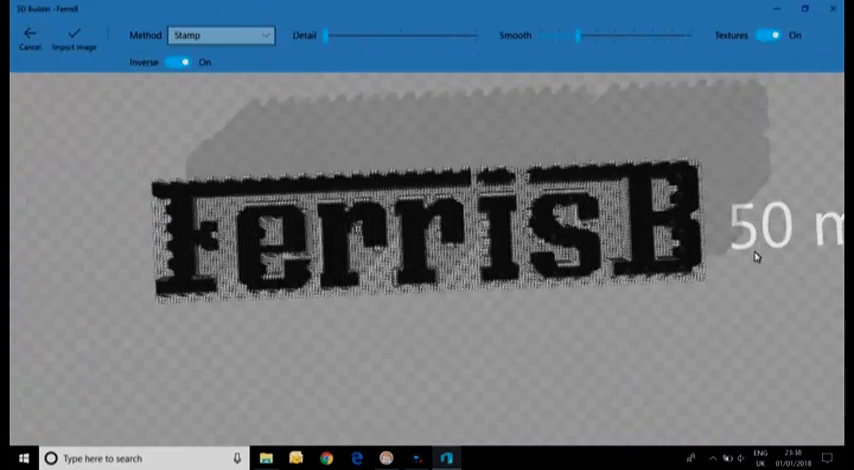
click(220, 35)
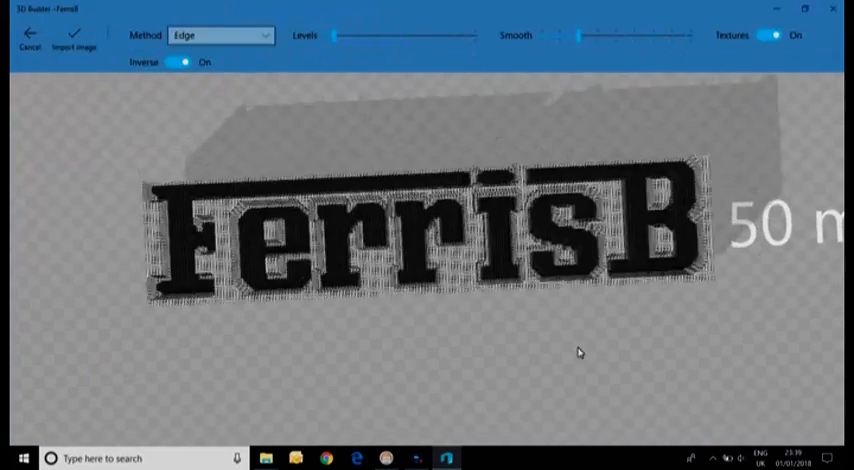
click(220, 35)
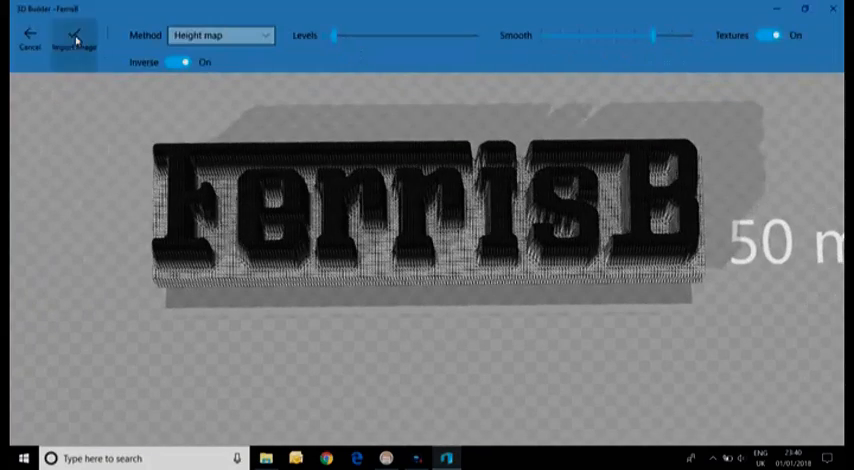
click(74, 35)
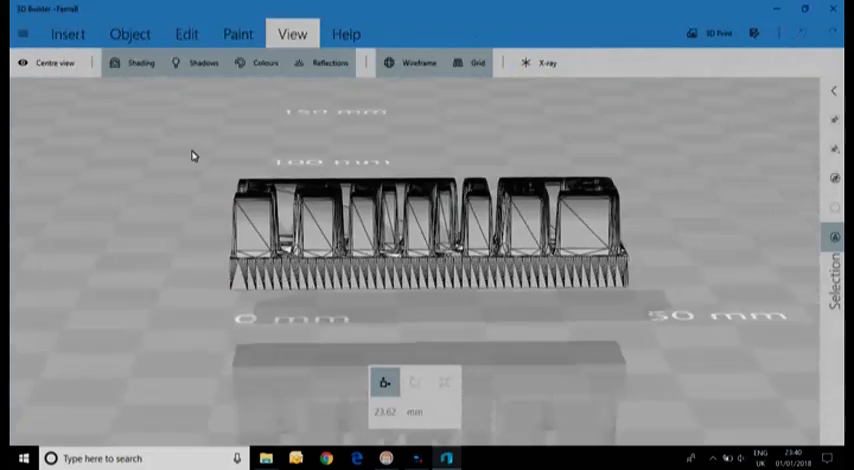
Delete the base block and scale the lettering uniformly to 244.48%.
click(67, 33)
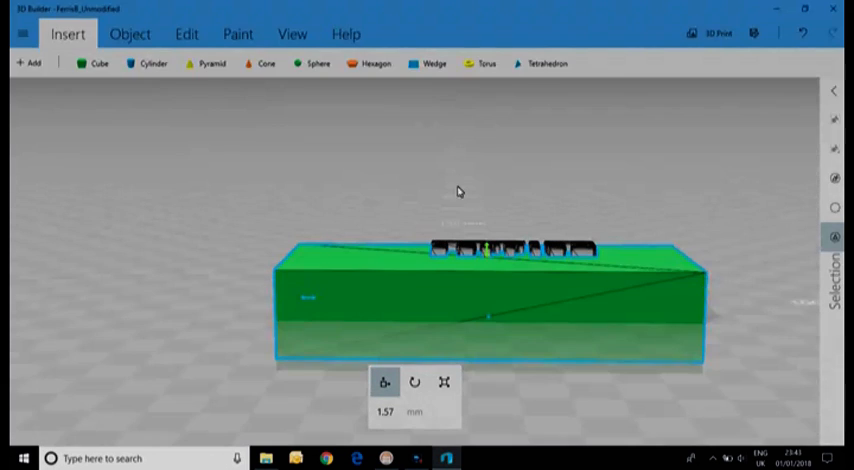
click(186, 33)
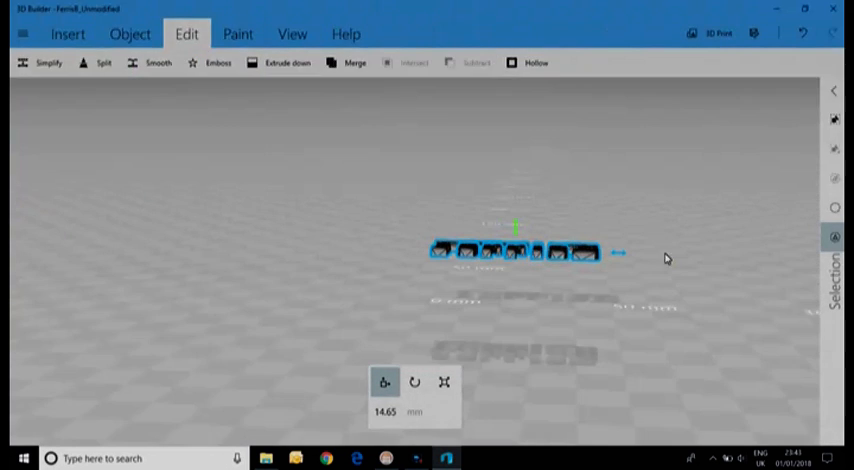
click(129, 33)
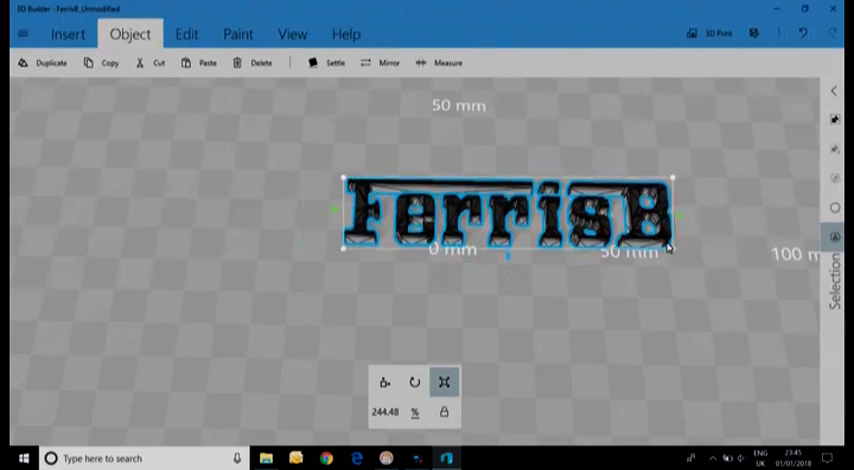
click(292, 33)
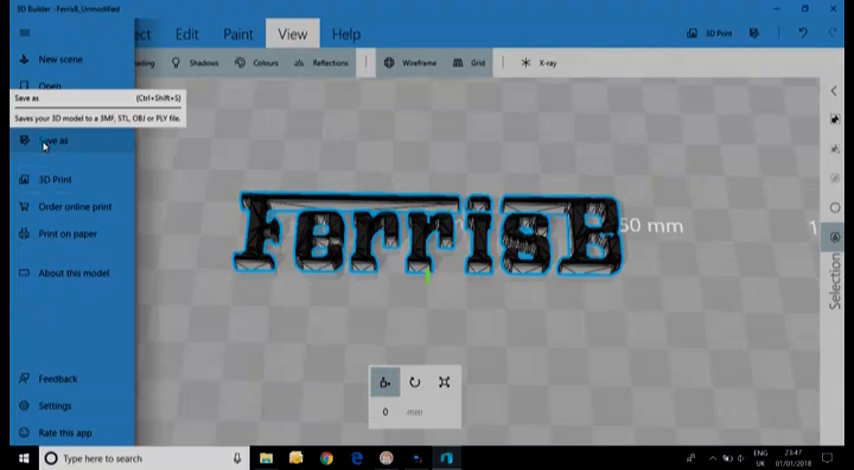
Save FerrisB.3mf, then save FerrisB.stl in the stl folder, accepting the warning.
click(54, 140)
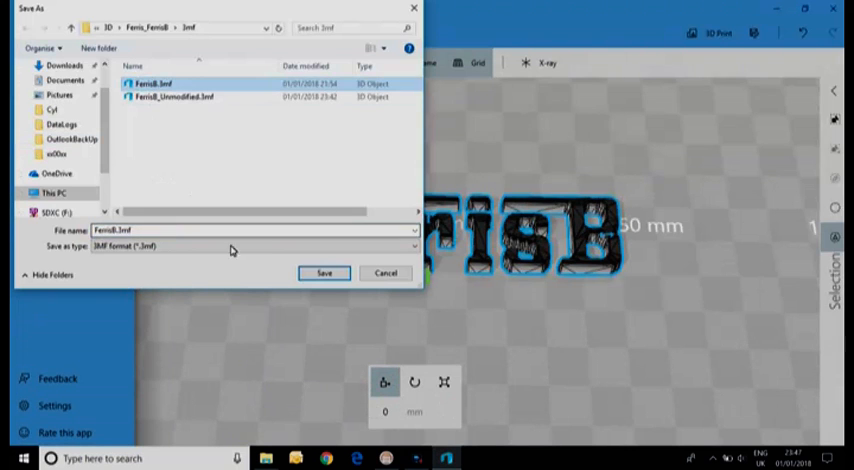
click(324, 272)
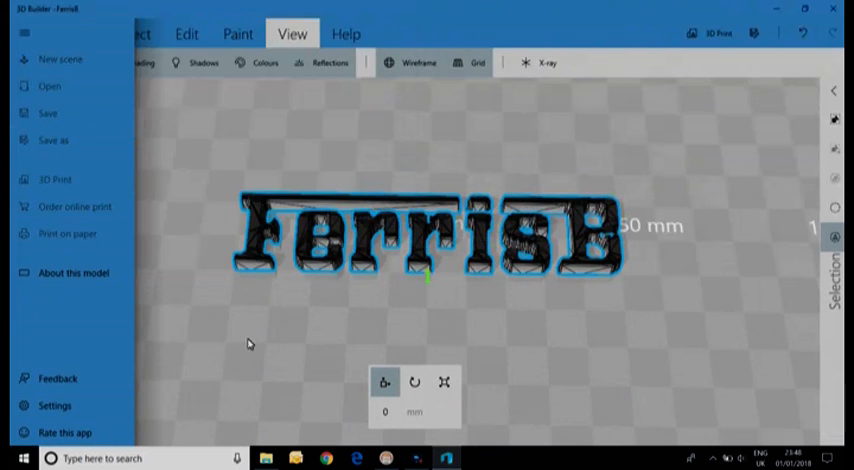
mouse_move(157, 191)
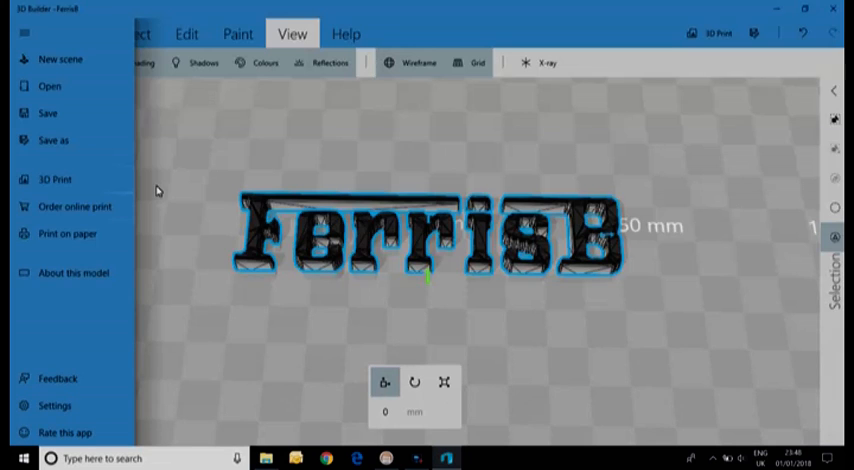
click(54, 140)
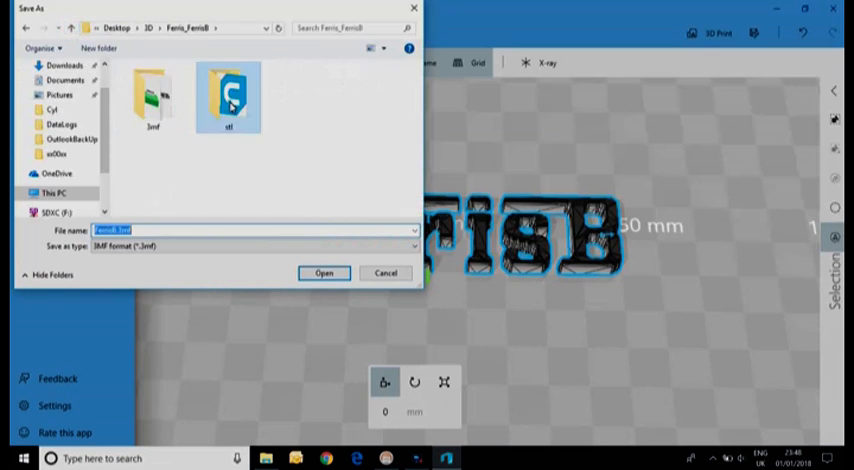
double_click(228, 95)
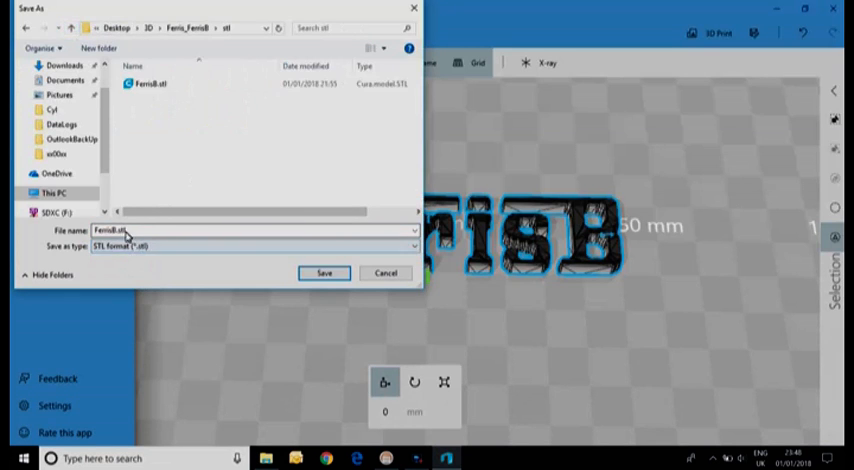
click(324, 272)
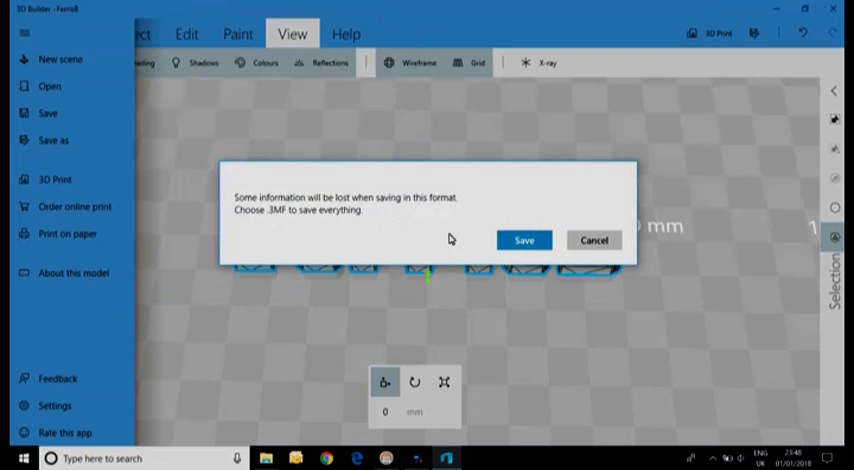
click(524, 240)
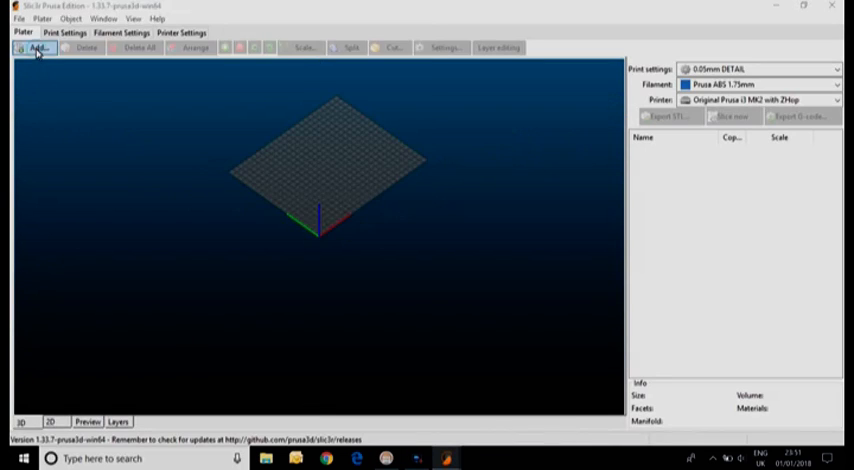
Add FerrisB.stl, apply the 0.35mm FAST print profile, slice, and export G-code.
click(37, 48)
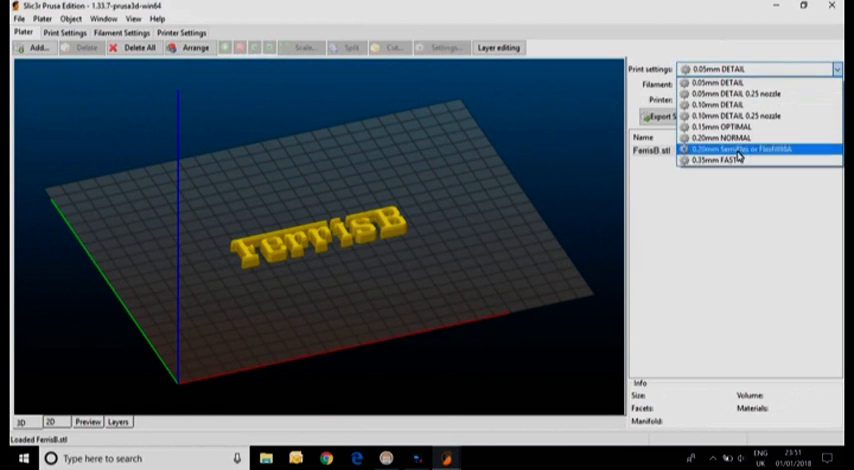
click(725, 161)
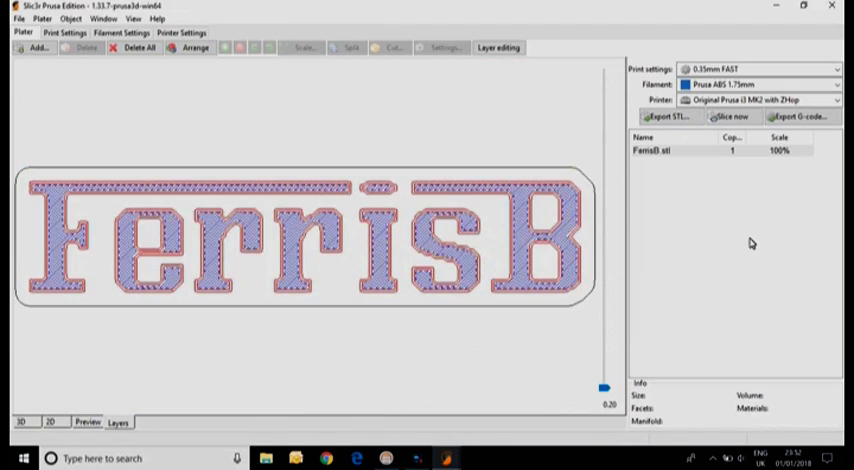
click(796, 117)
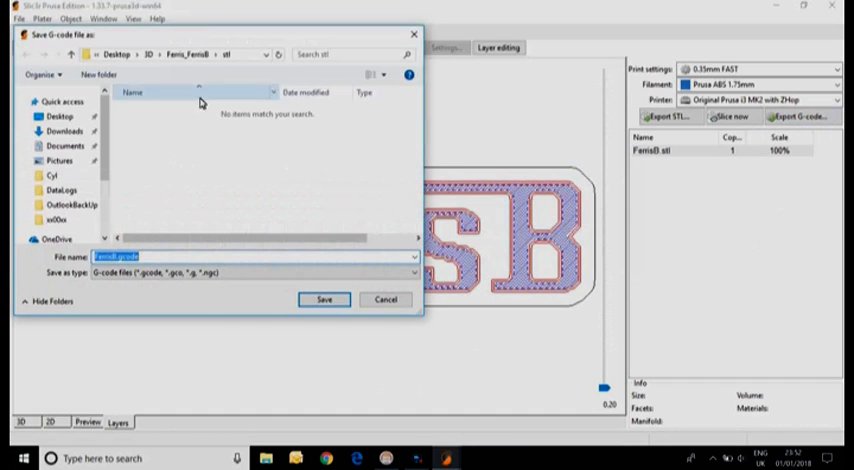